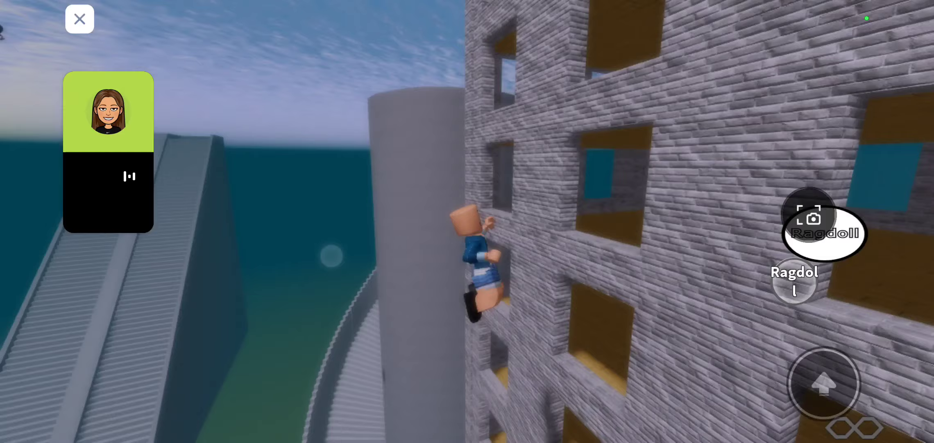
Climb the brick building and stand on the plank at the top beside other players.
click(79, 19)
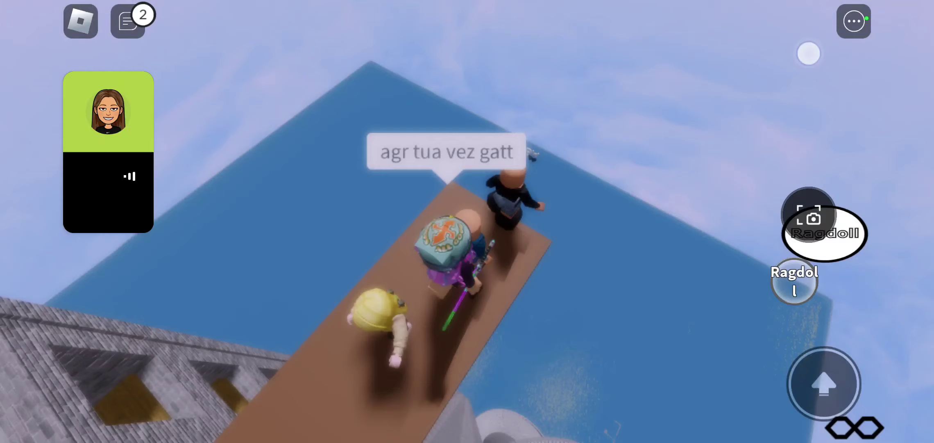